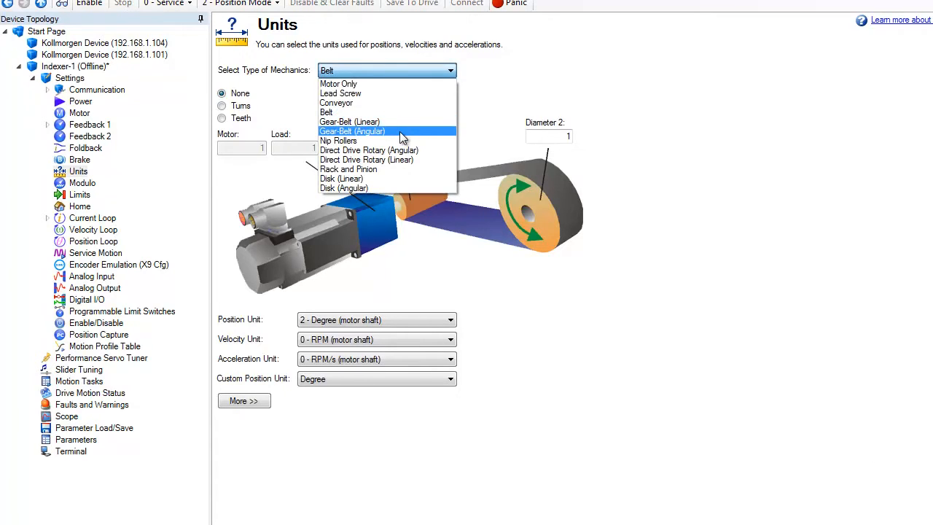
- Try the belt ratio in turns (10) and teeth with Load 100, then turn ratio scaling back off
left_click(353, 131)
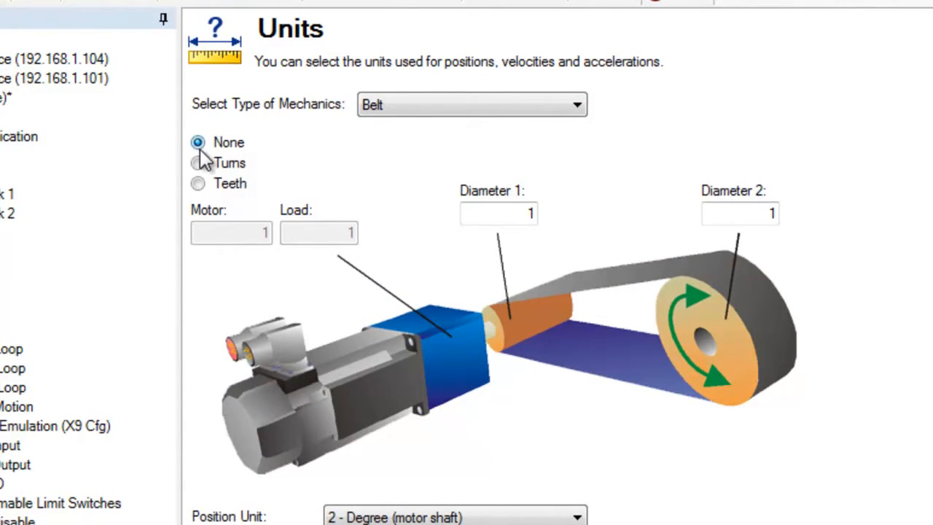
left_click(198, 163)
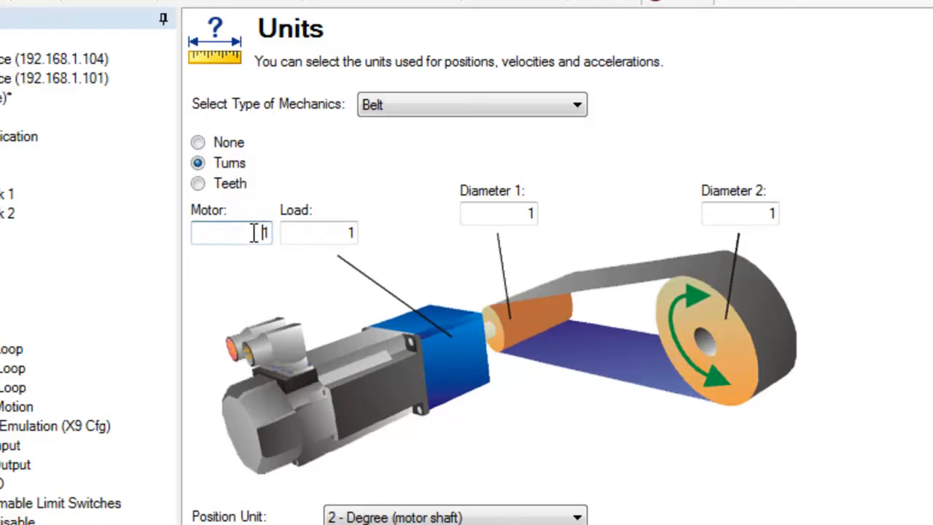
type("10")
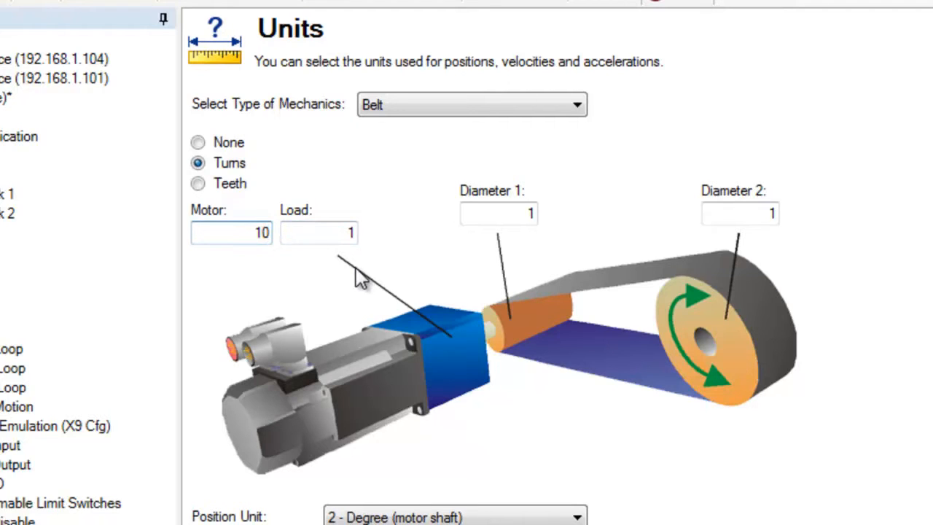
mouse_move(388, 246)
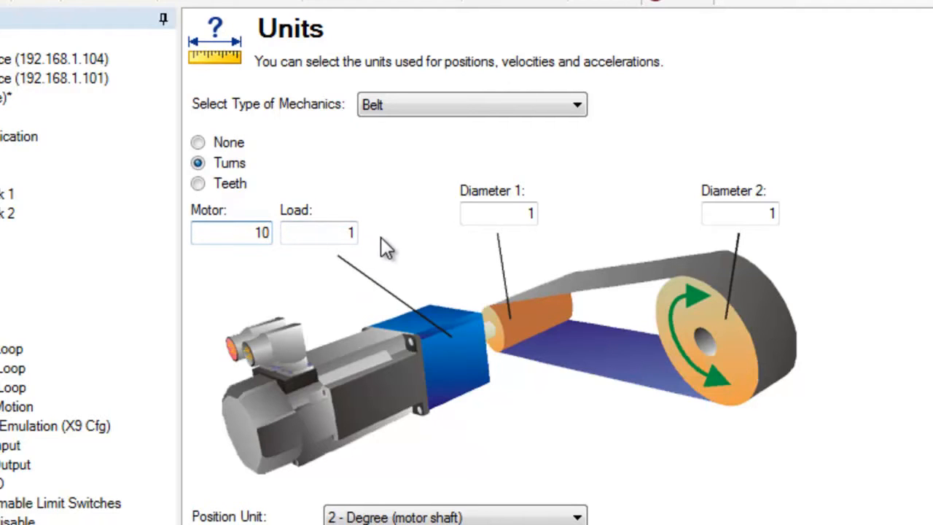
left_click(198, 184)
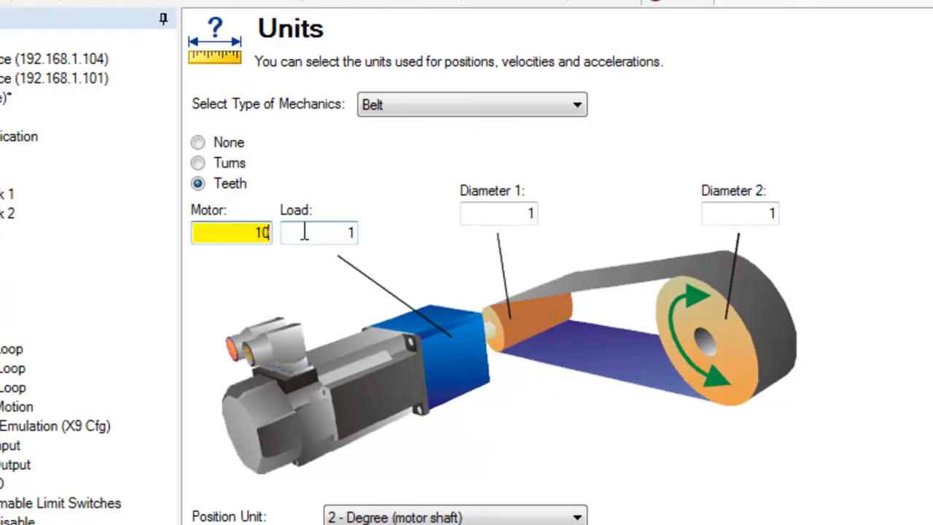
left_click(320, 232)
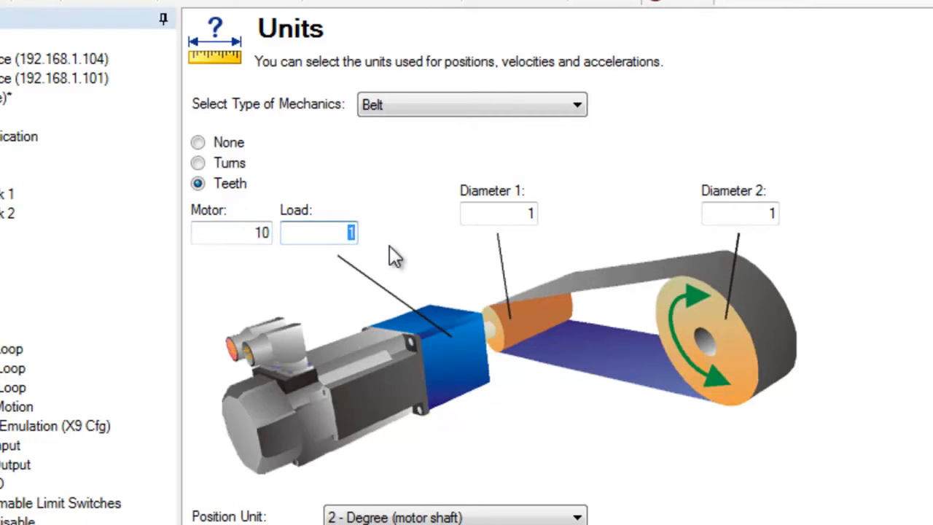
type("100")
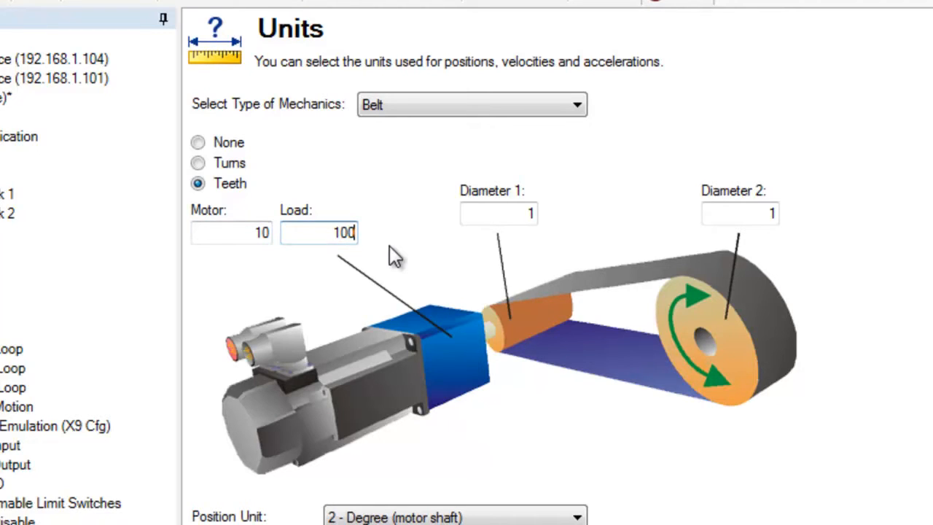
left_click(198, 143)
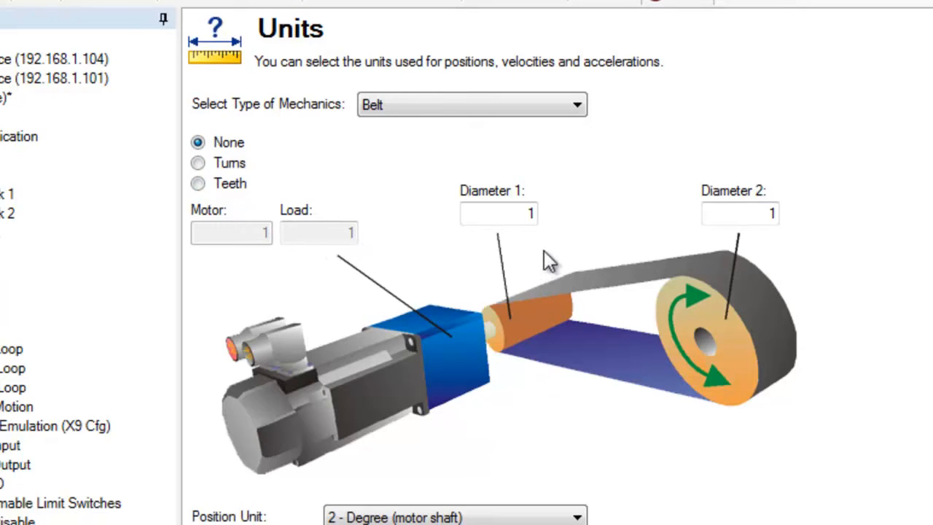
- Set Diameter 1 to 2.000 before switching to Gear-Belt (Angular) mechanics
left_click(498, 213)
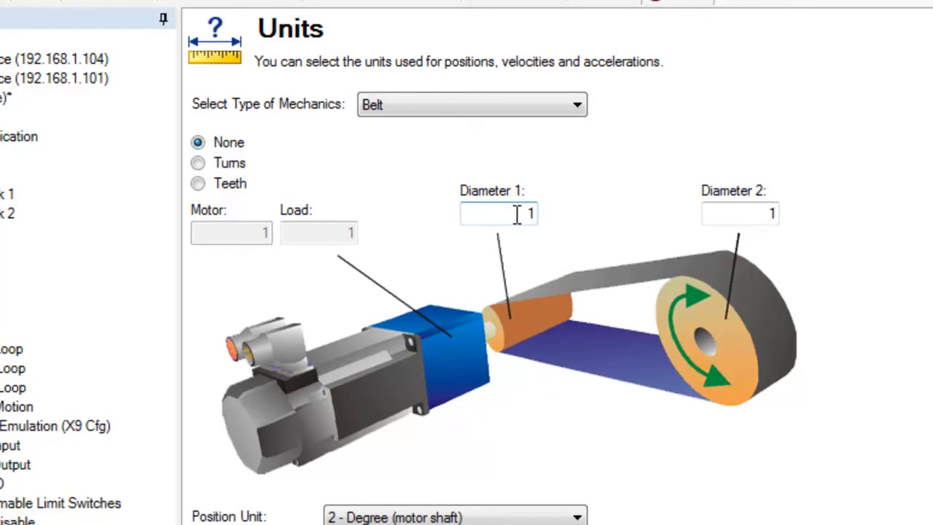
type("2.000")
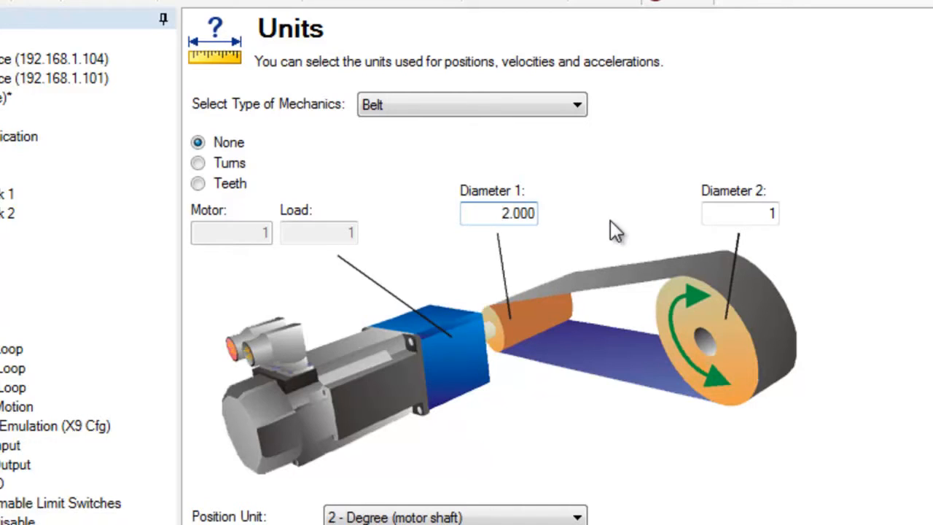
left_click(740, 213)
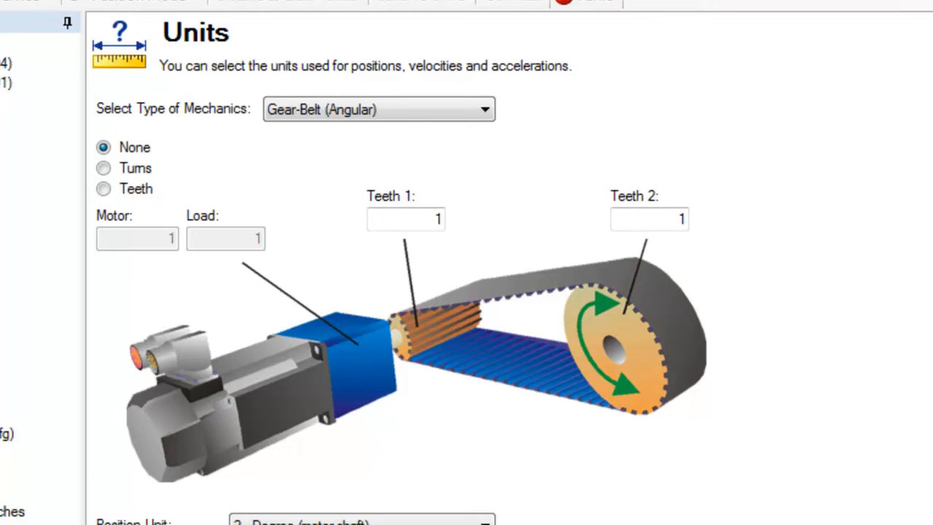
- Set Teeth 1 to 20 and Teeth 2 to 200, then reveal the unit dropdowns below
left_click(405, 219)
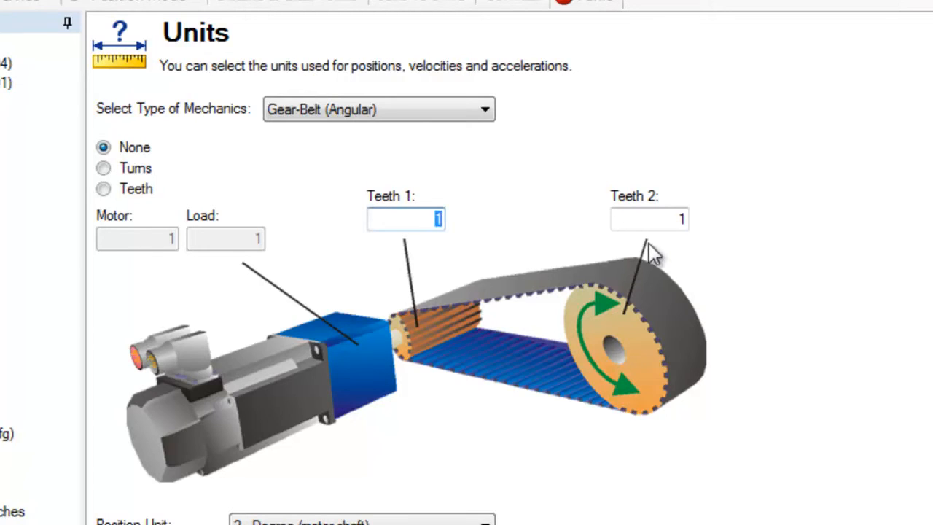
type("20")
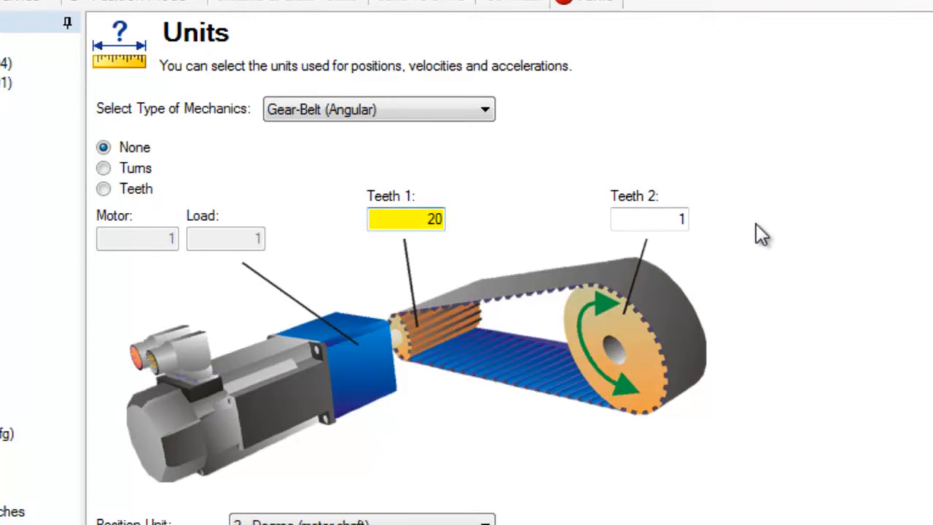
left_click(650, 219)
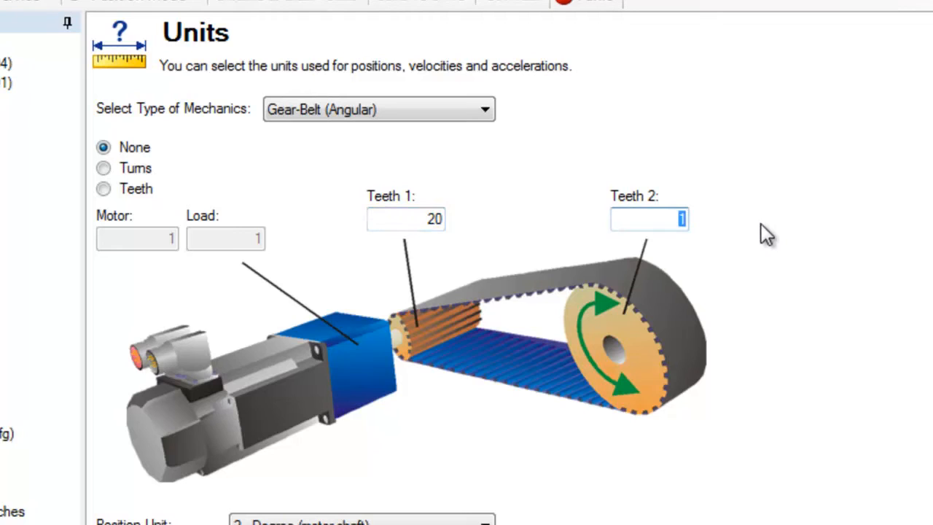
type("200")
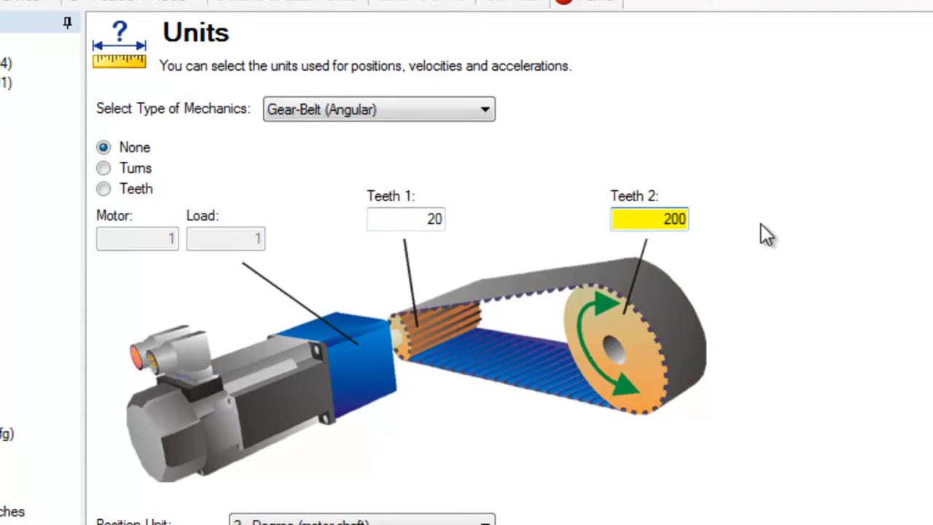
left_click(648, 218)
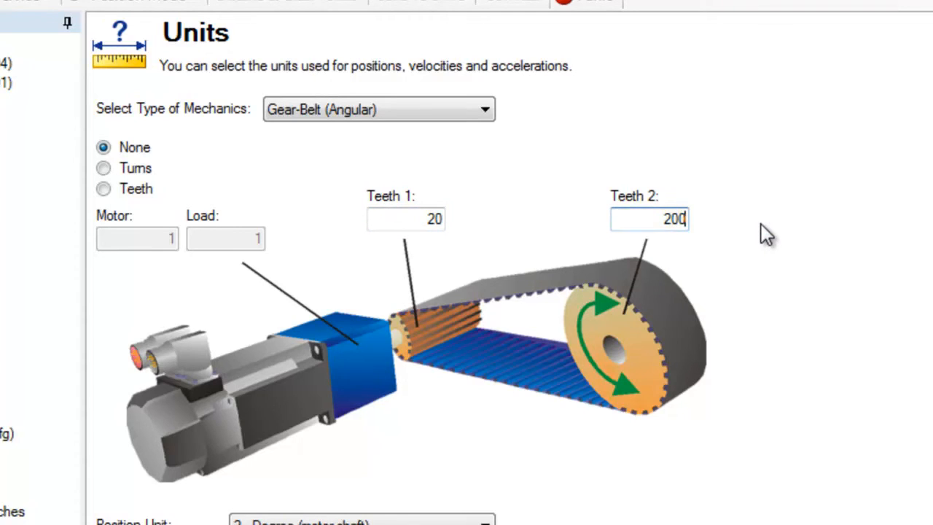
scroll("down", 3)
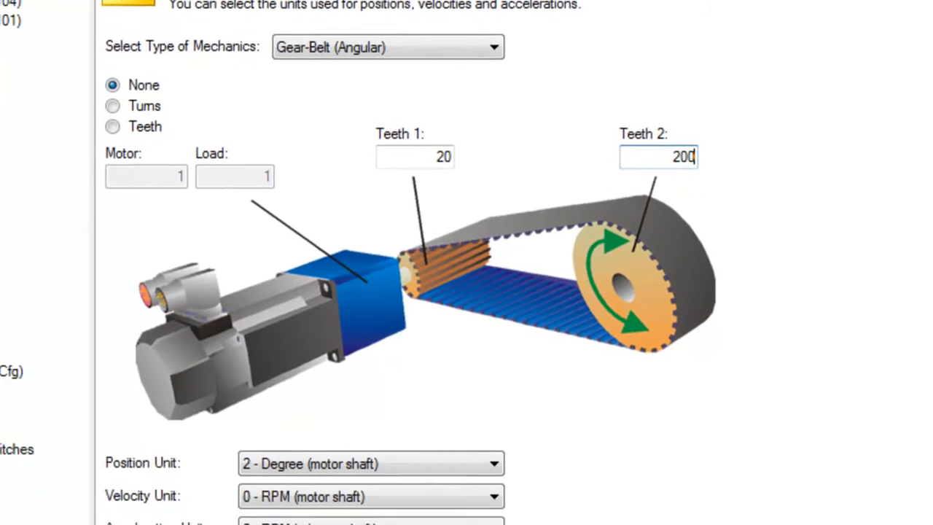
scroll("down", 3)
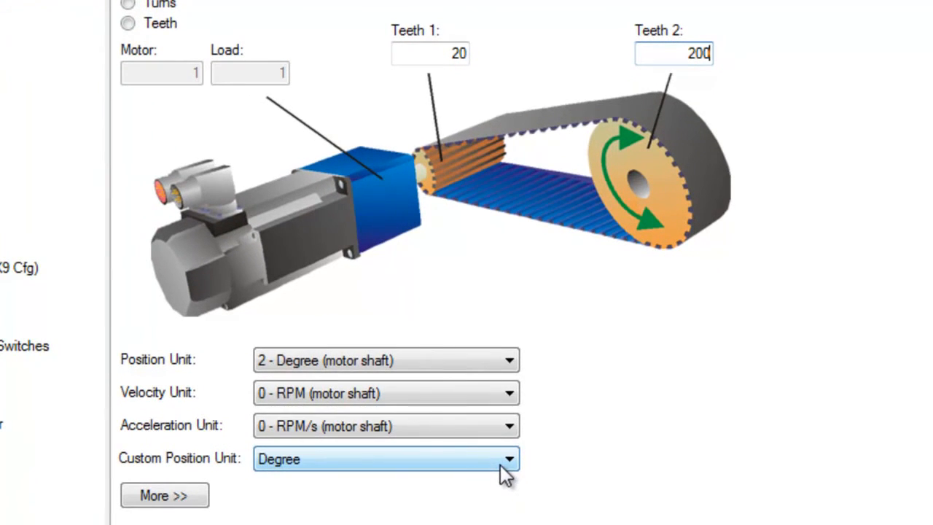